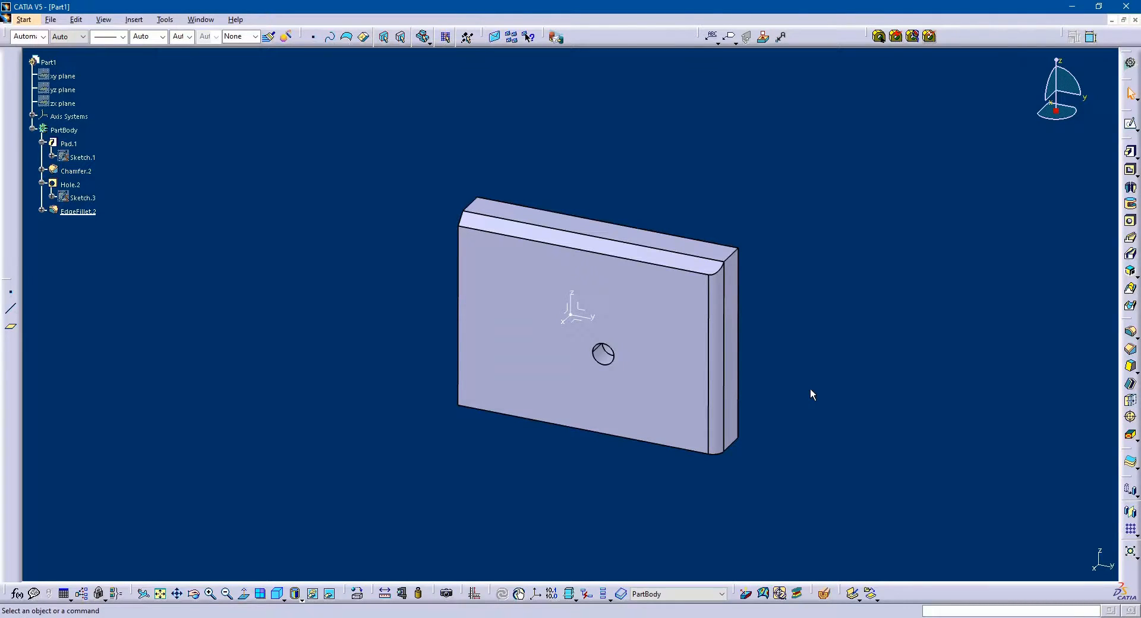
pyautogui.moveTo(202, 214)
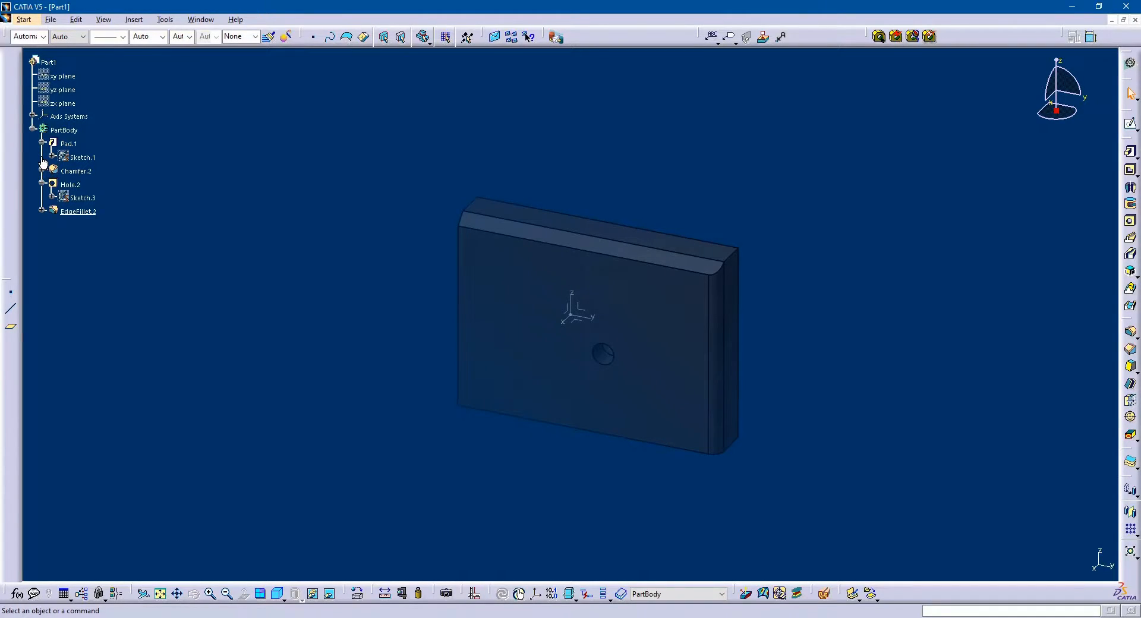
pyautogui.moveTo(611, 302)
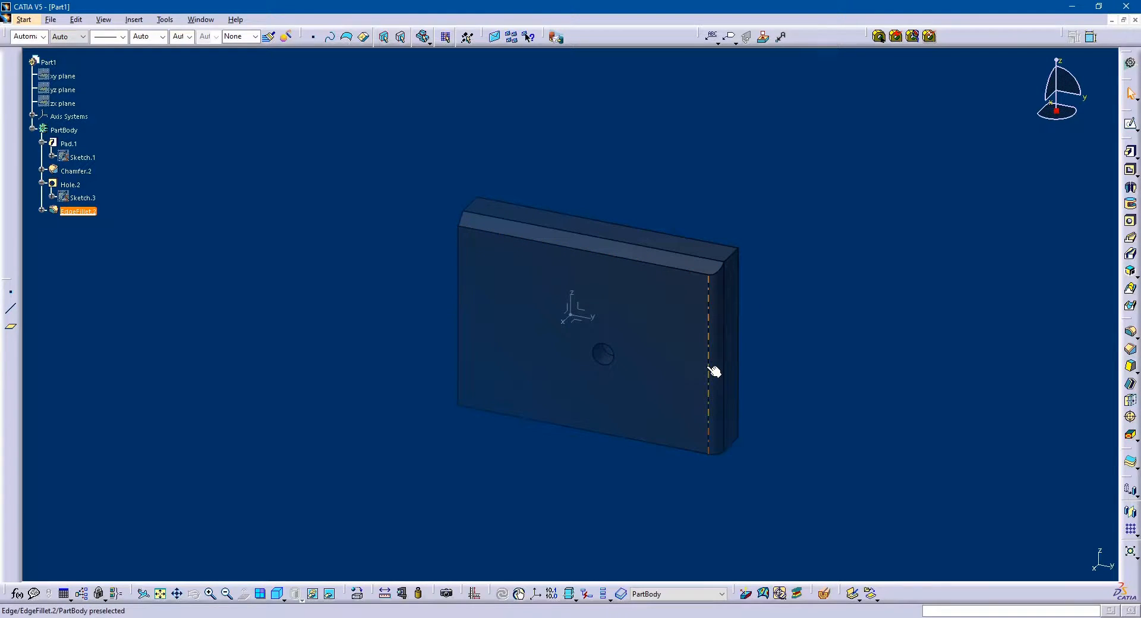
pyautogui.click(876, 363)
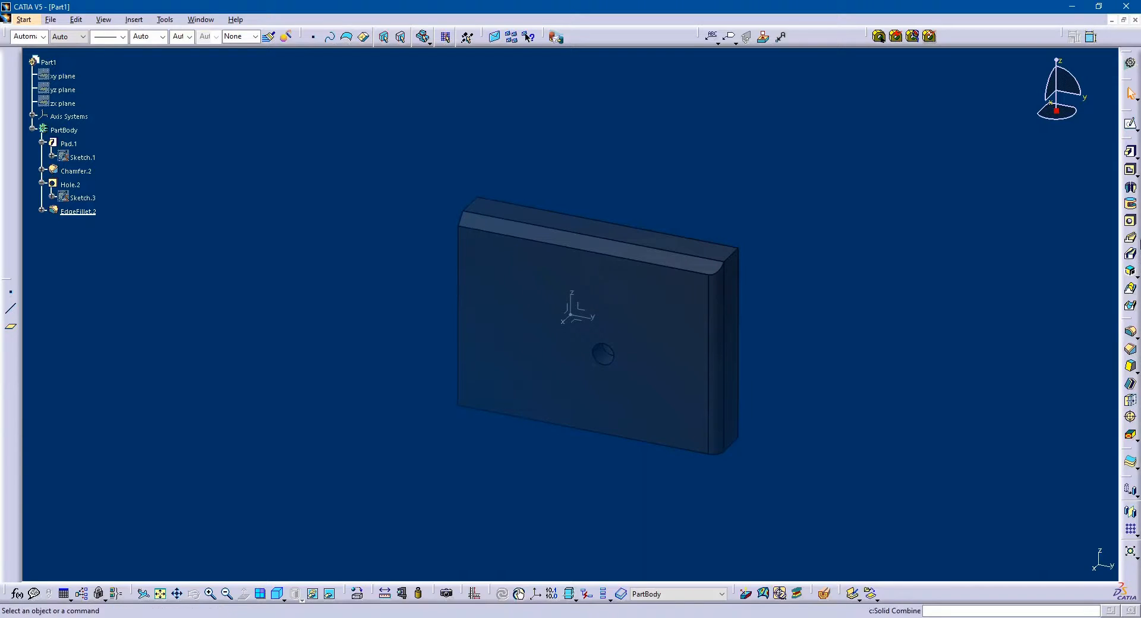
pyautogui.moveTo(728, 288)
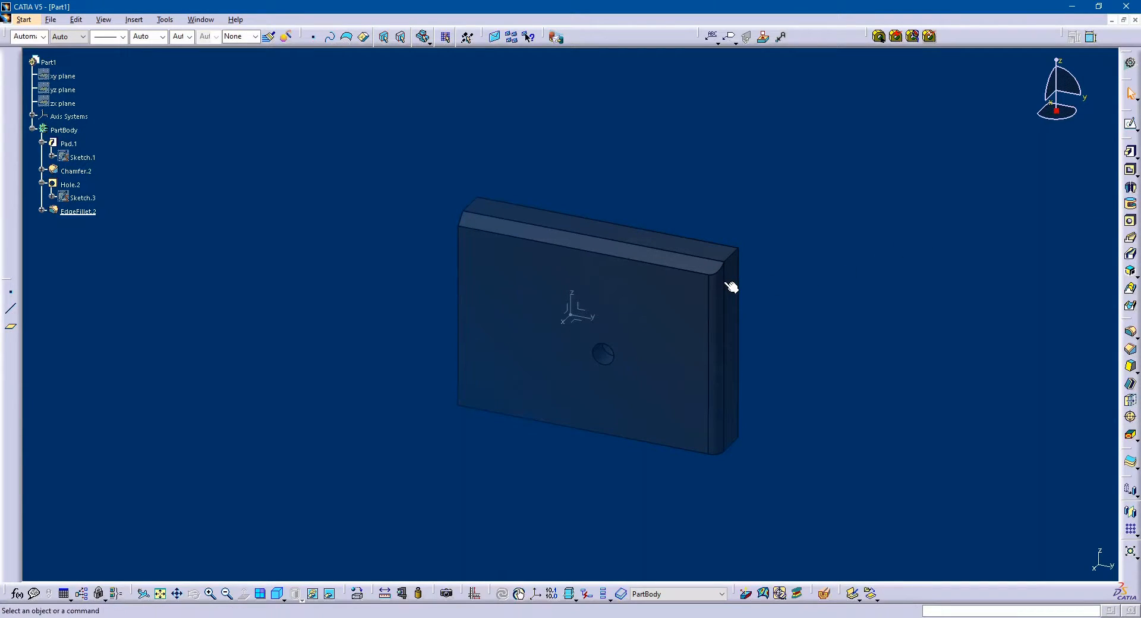
pyautogui.moveTo(666, 374)
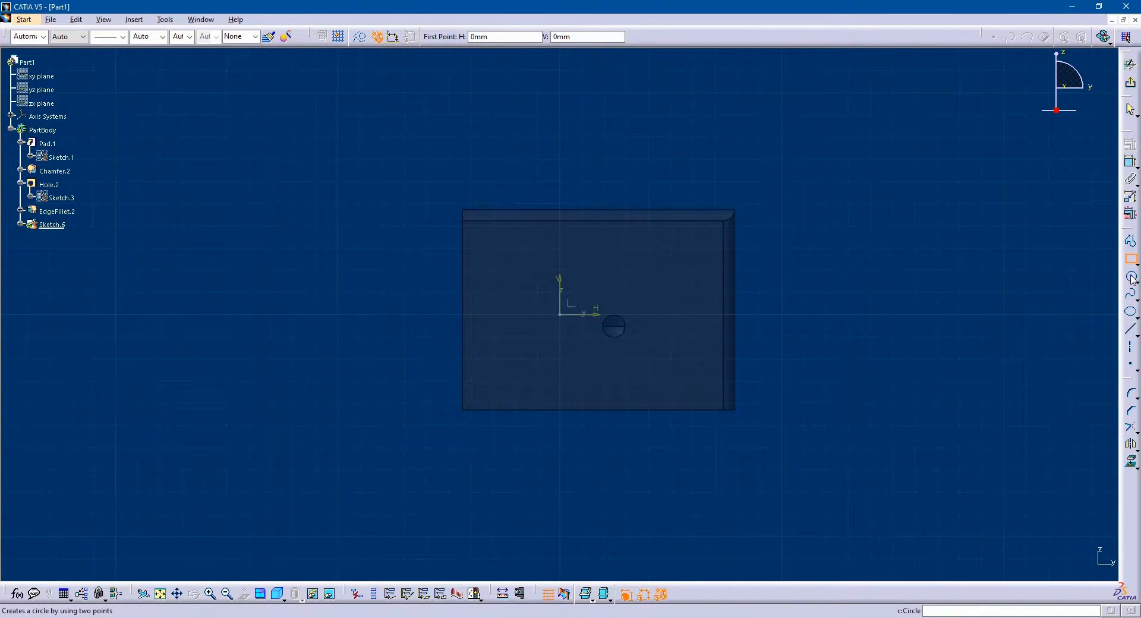
pyautogui.click(1132, 277)
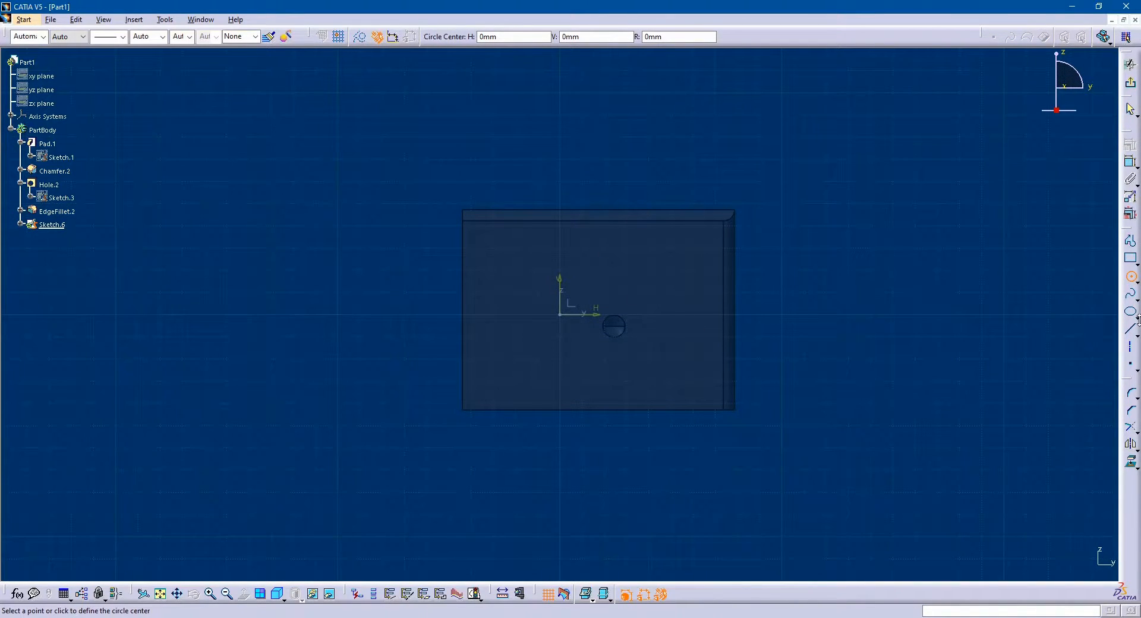
pyautogui.click(1132, 313)
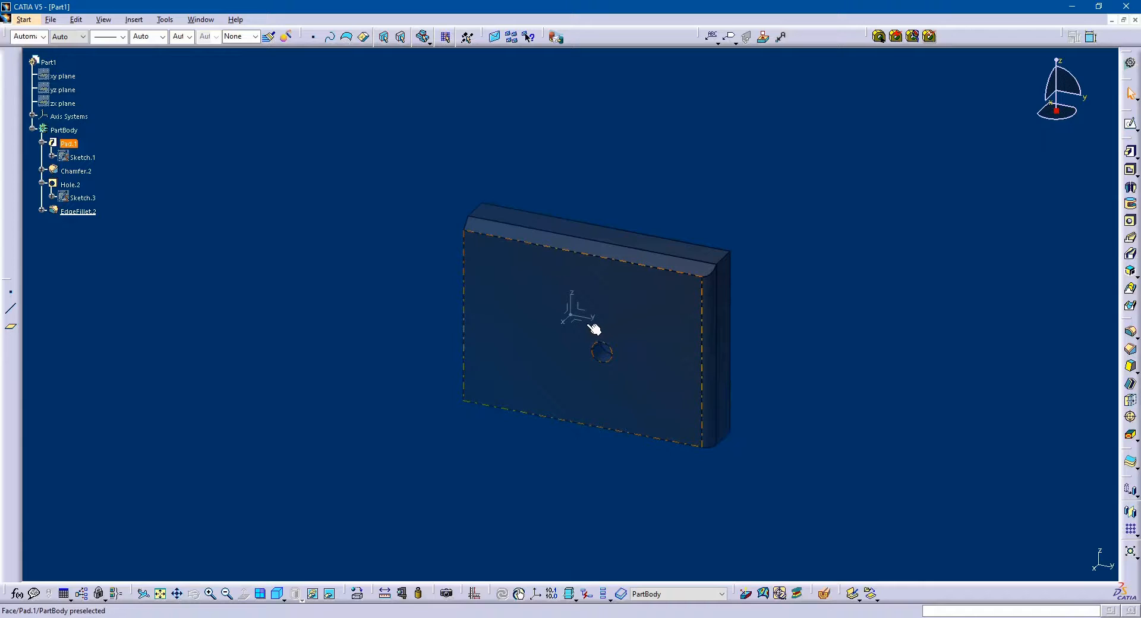
pyautogui.moveTo(630, 320)
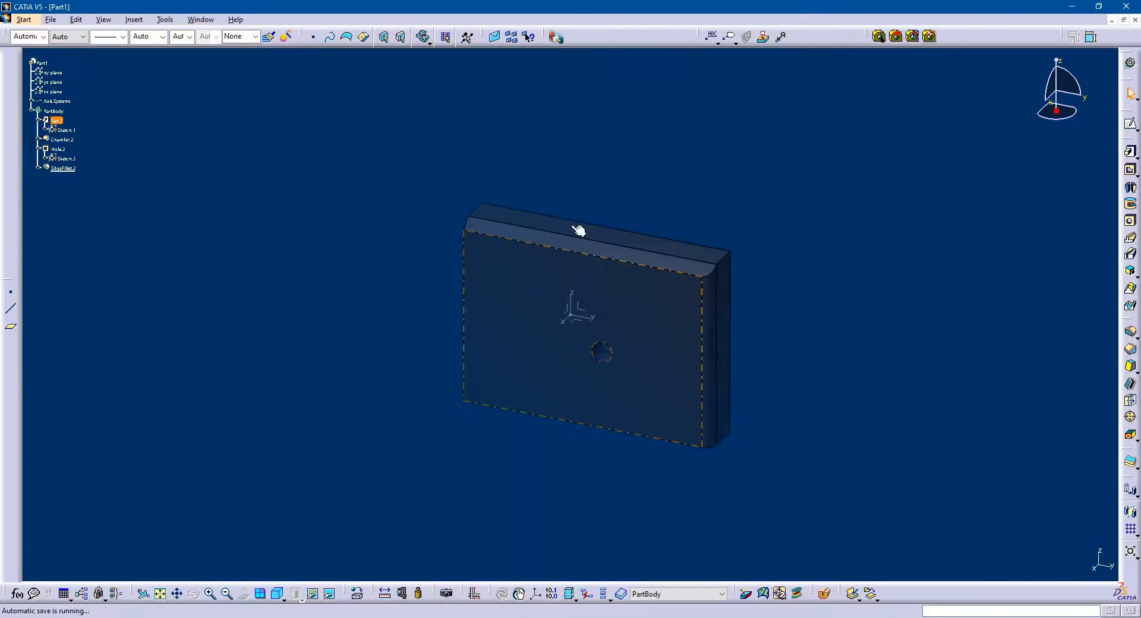
pyautogui.moveTo(523, 348)
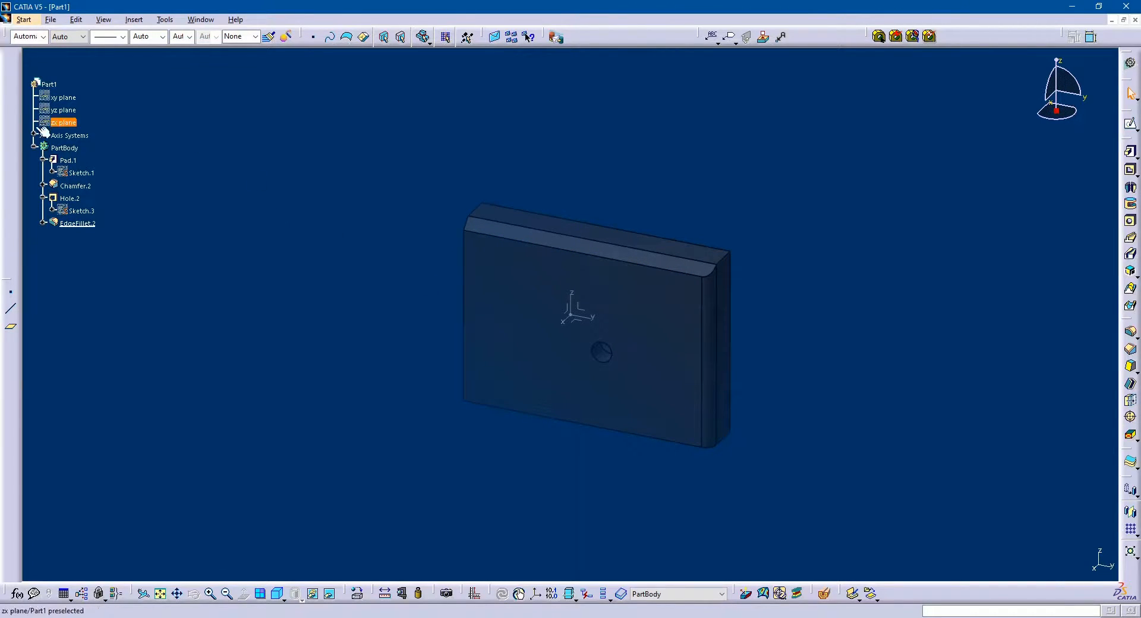
# Reactivate the 3D geometry so the plate shows shaded instead of dimmed.
pyautogui.click(342, 228)
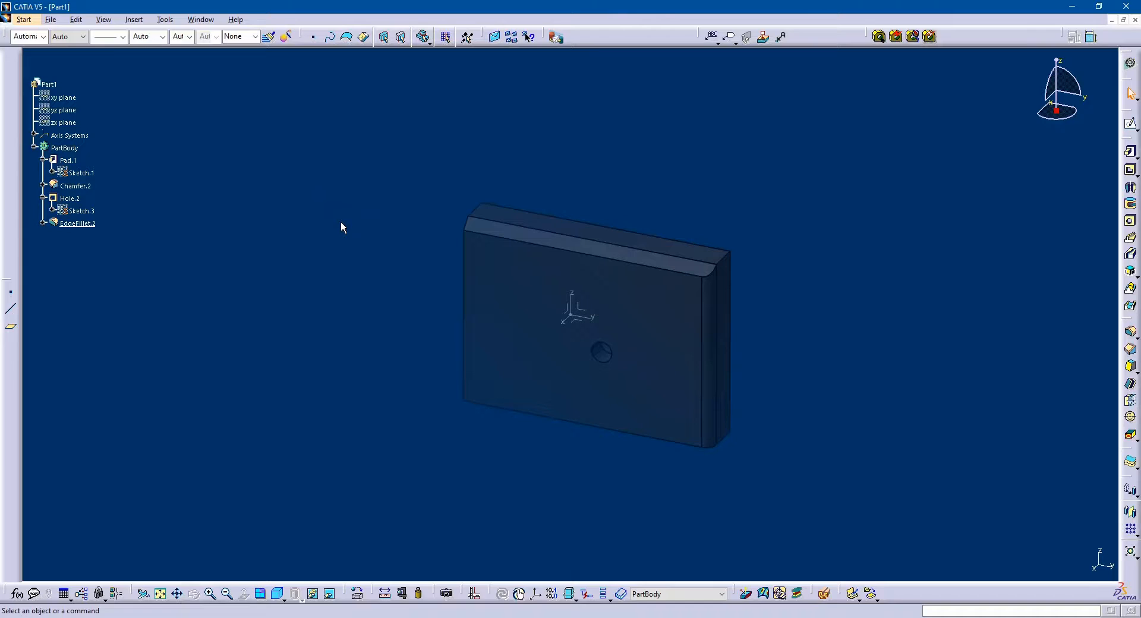
pyautogui.moveTo(150, 234)
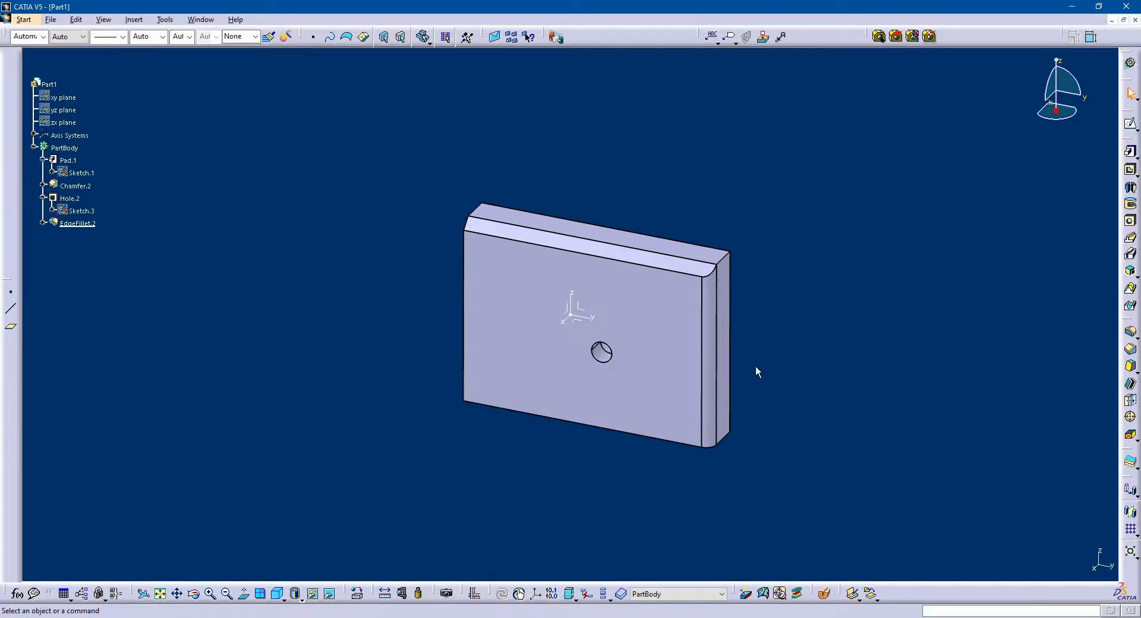
pyautogui.moveTo(1078, 567)
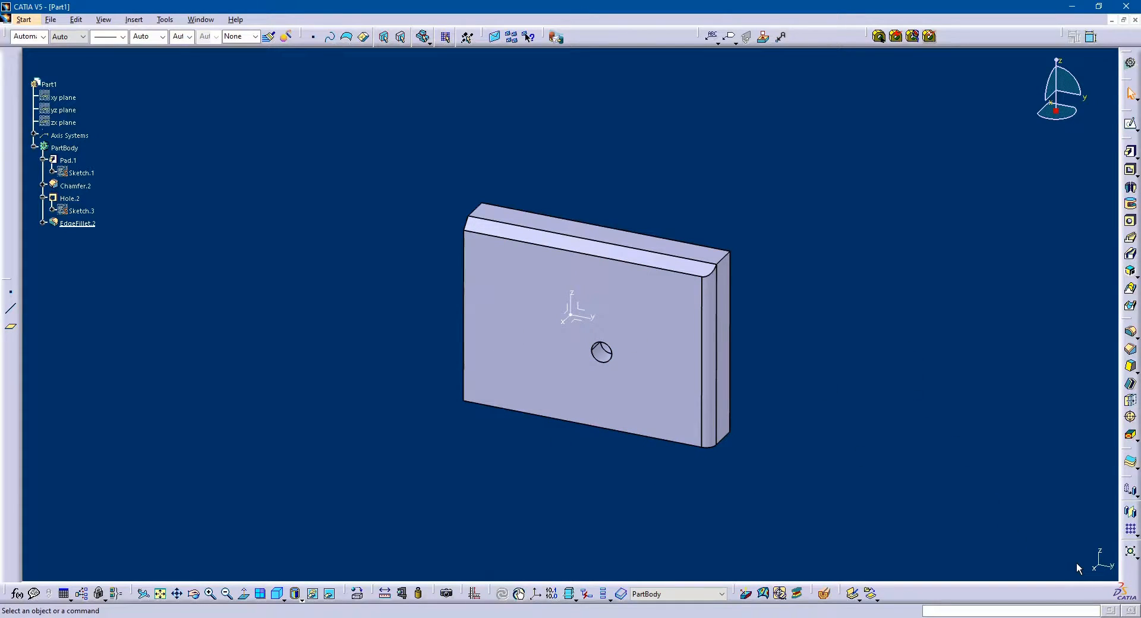